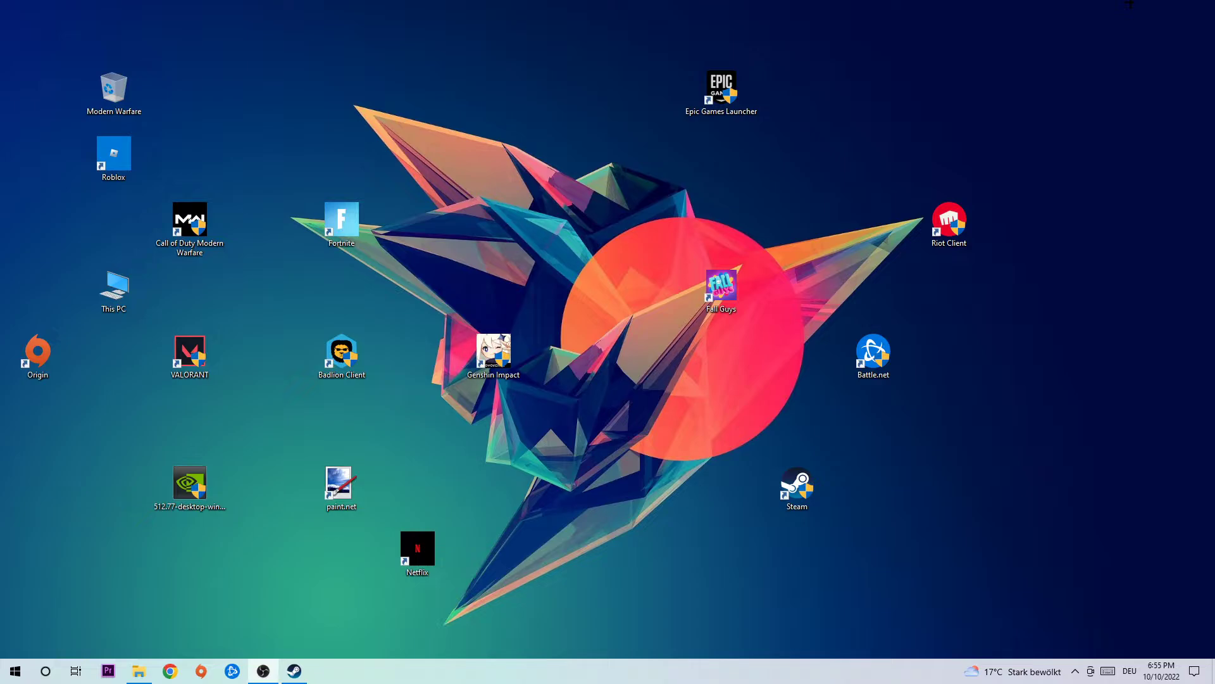
{"action": "mouse_move", "coordinate": [621, 441]}
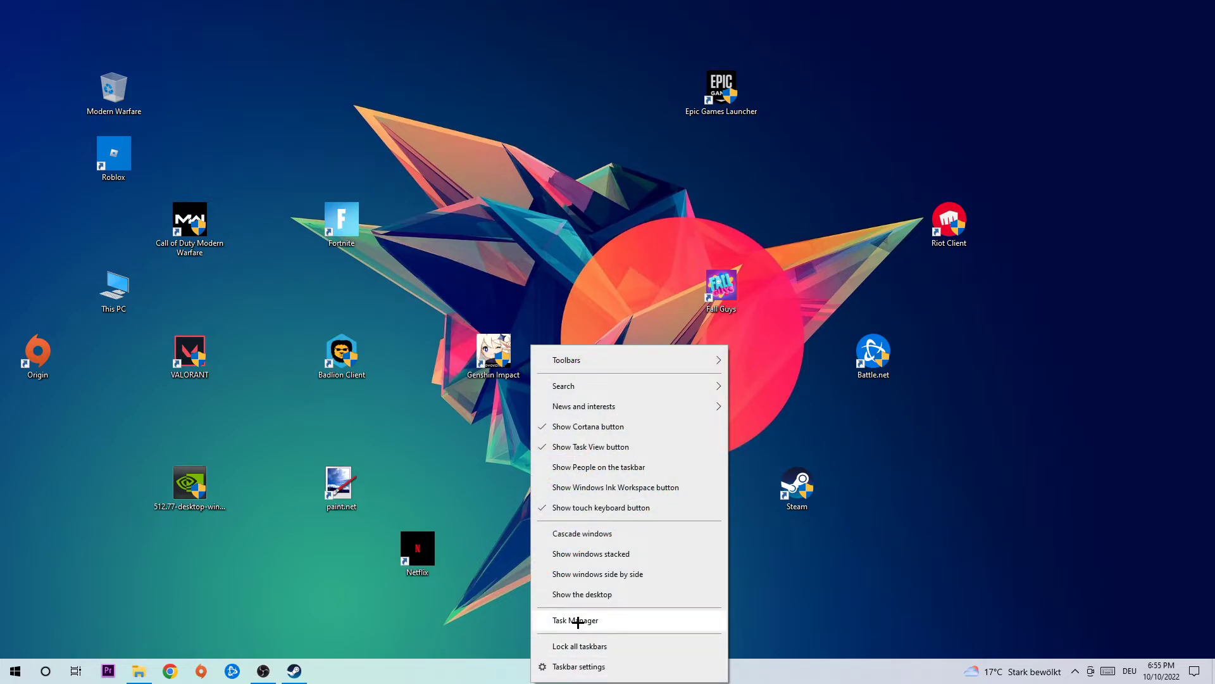
{"action": "left_click", "coordinate": [575, 620]}
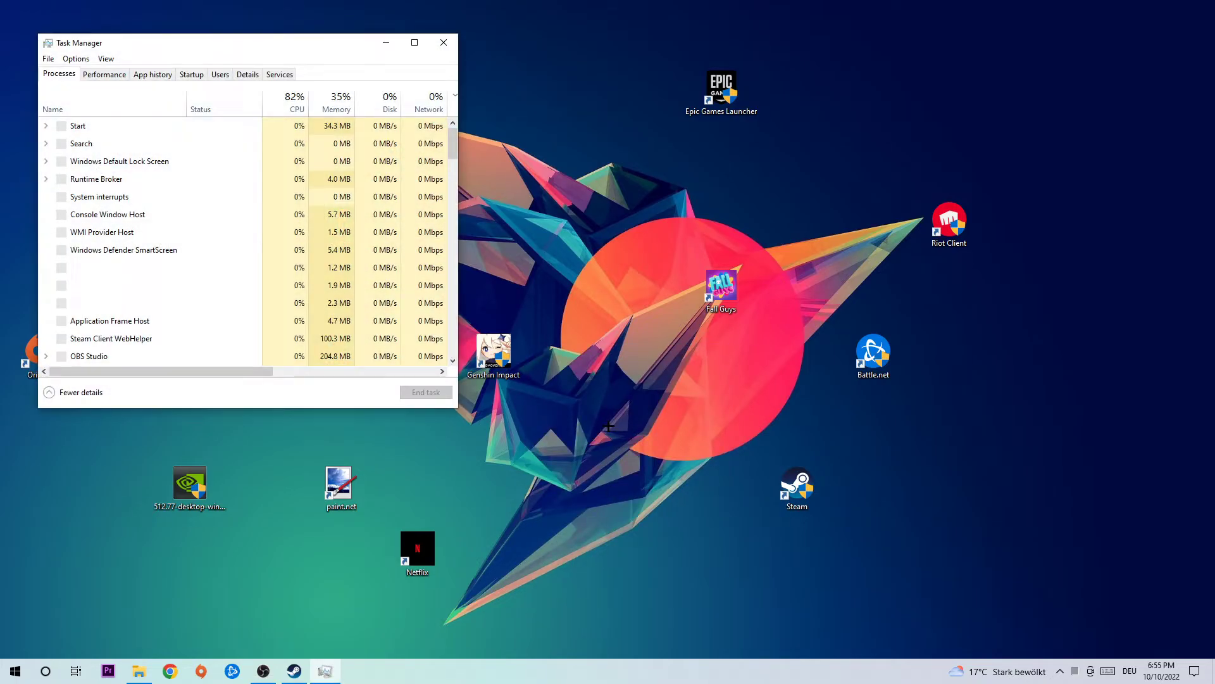
{"action": "left_click", "coordinate": [414, 43]}
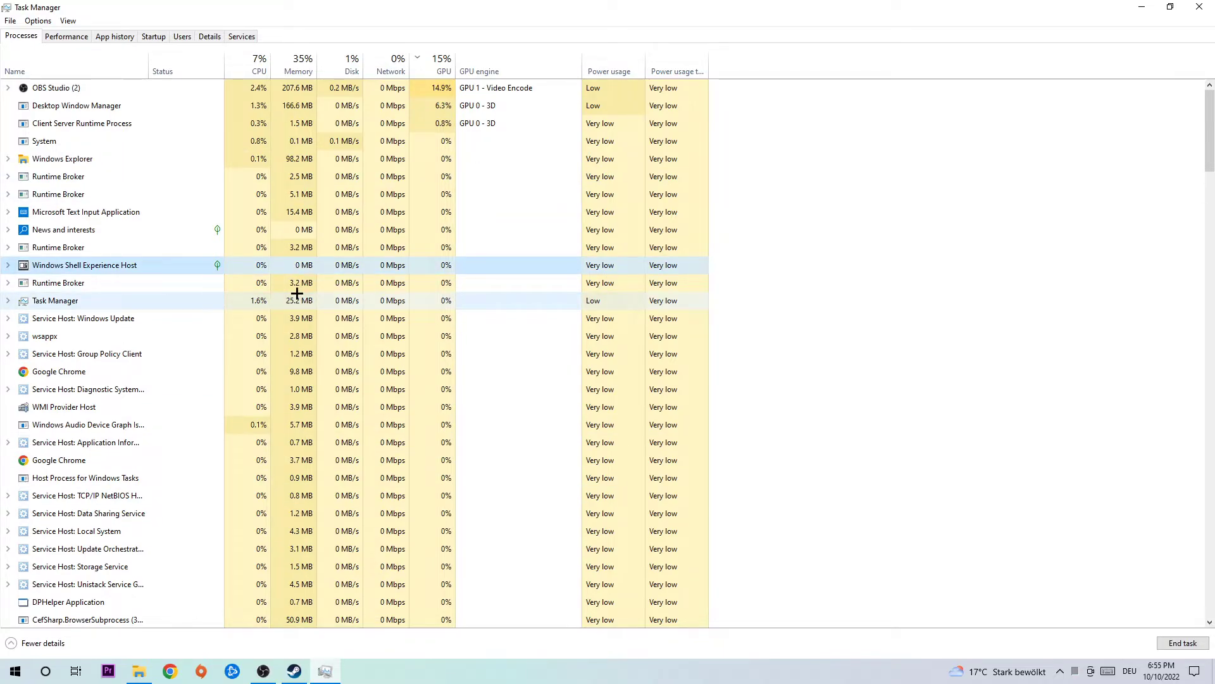
{"action": "left_click", "coordinate": [83, 318]}
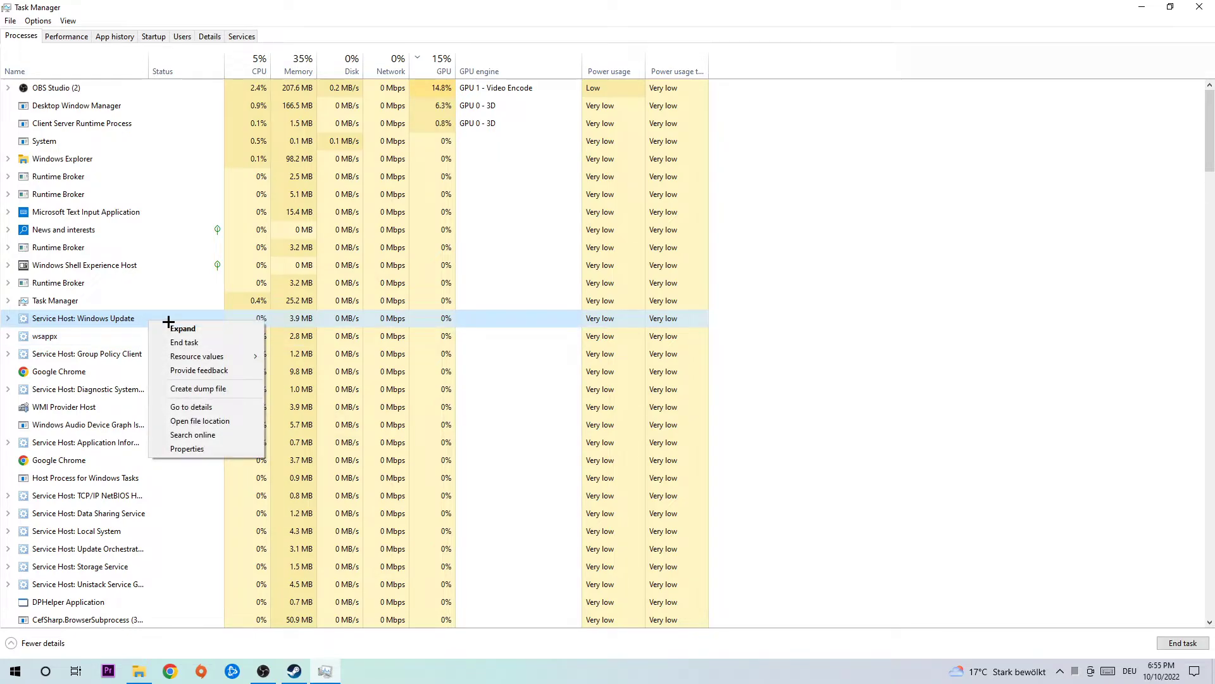
{"action": "mouse_move", "coordinate": [183, 342]}
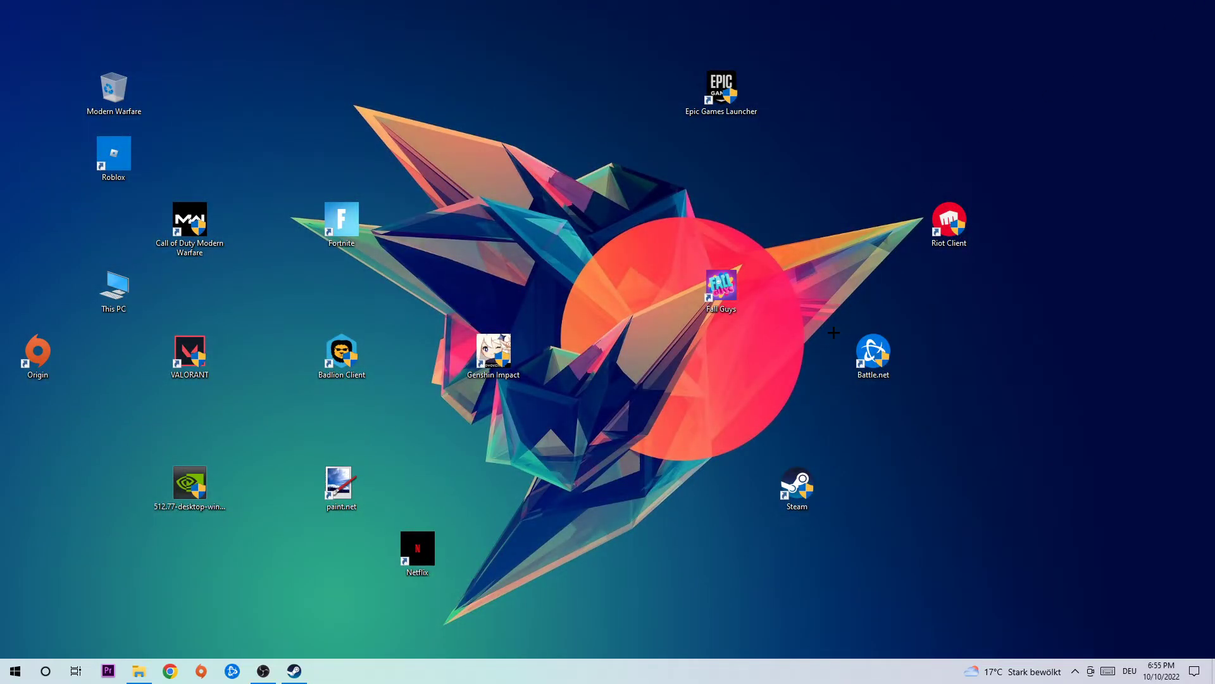
{"action": "left_click", "coordinate": [796, 488]}
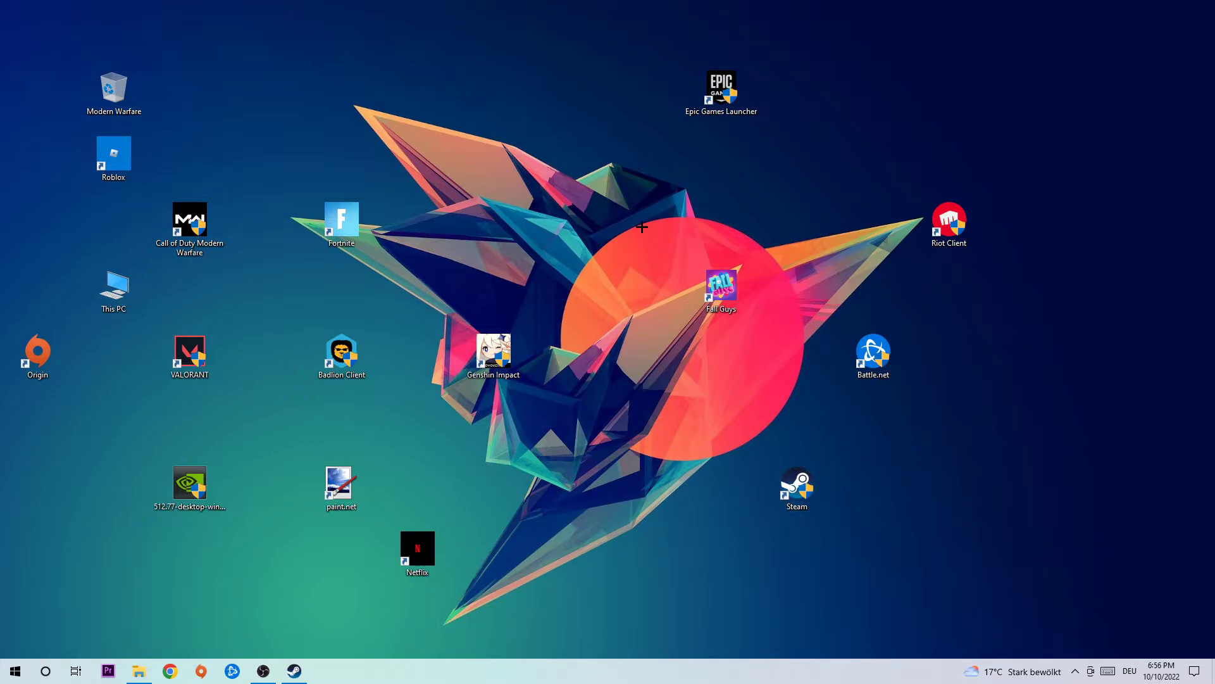
{"action": "mouse_move", "coordinate": [636, 278]}
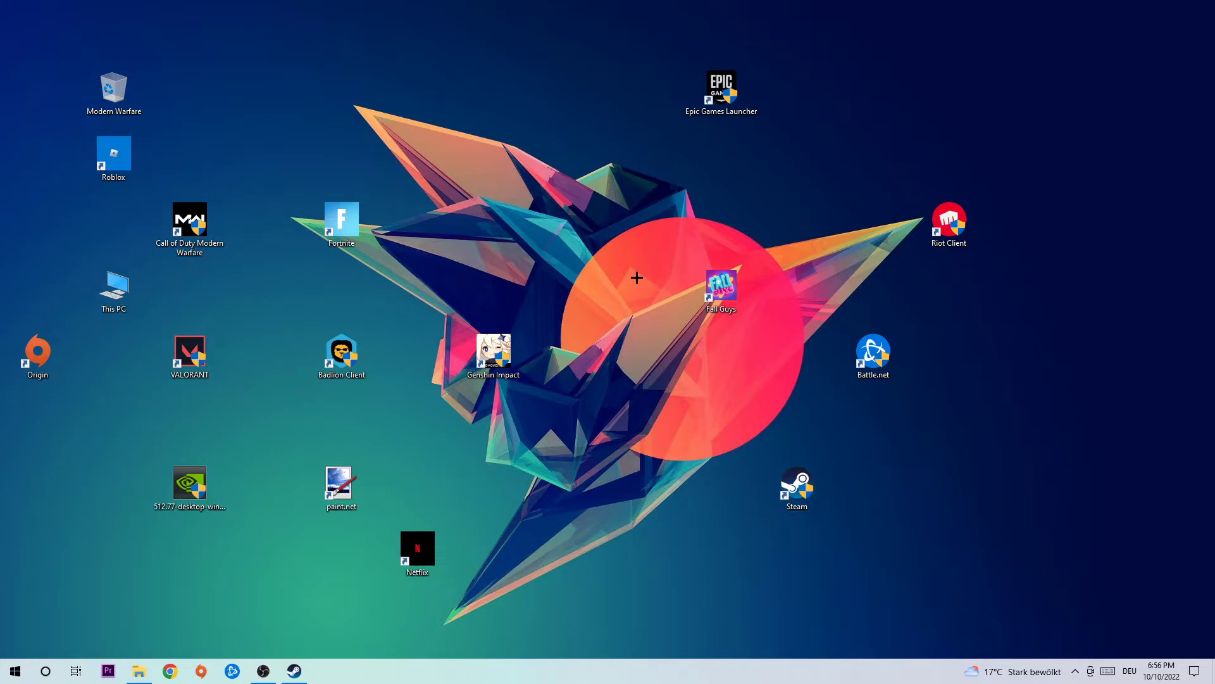
{"action": "left_click", "coordinate": [14, 670]}
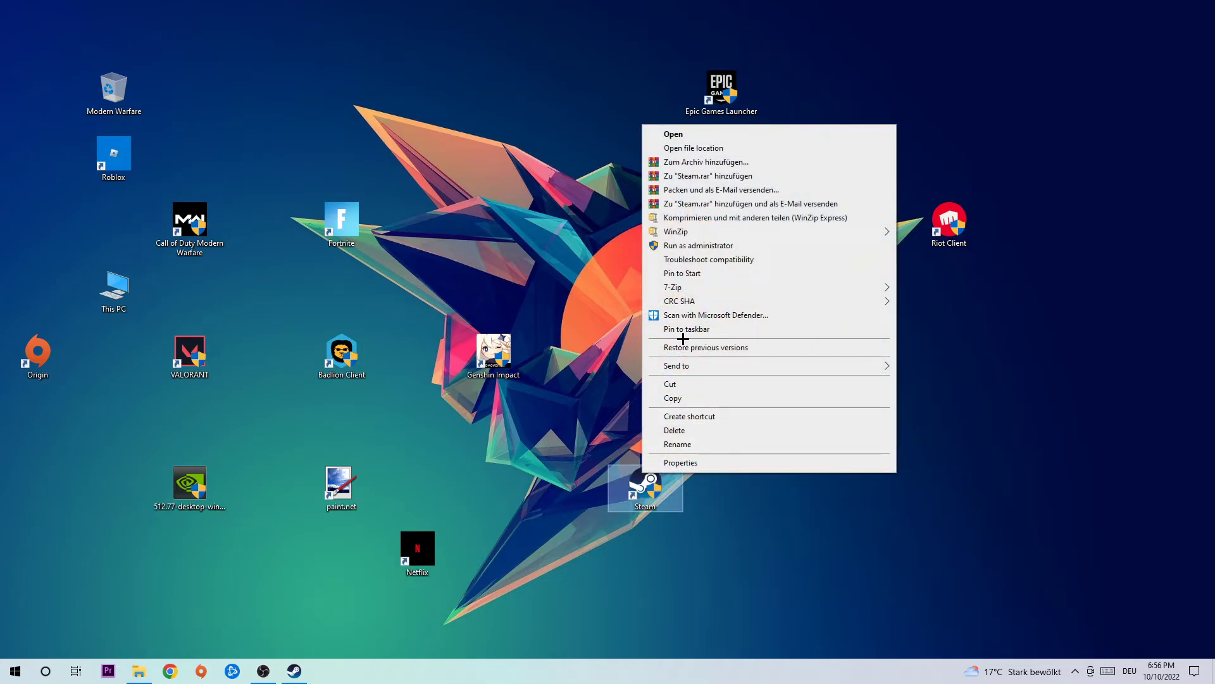
Step: Dismiss the open shortcut menu and bring up the Steam shortcut's Properties window
{"action": "left_click", "coordinate": [508, 206]}
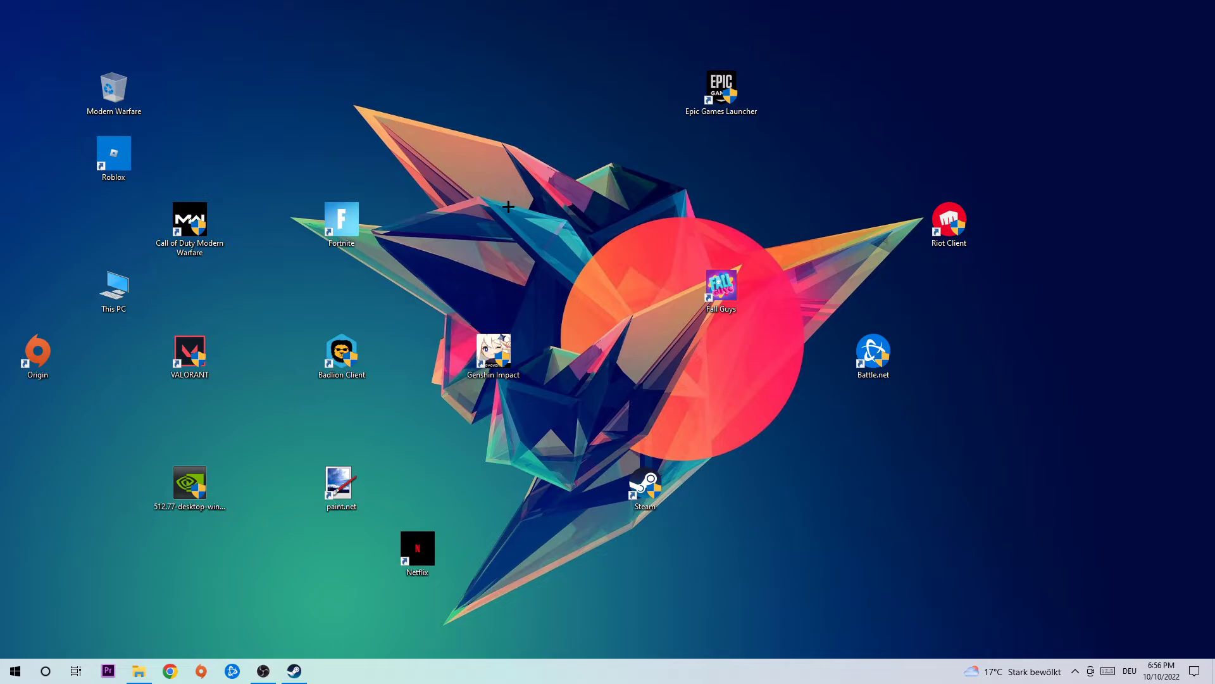
{"action": "mouse_move", "coordinate": [608, 489]}
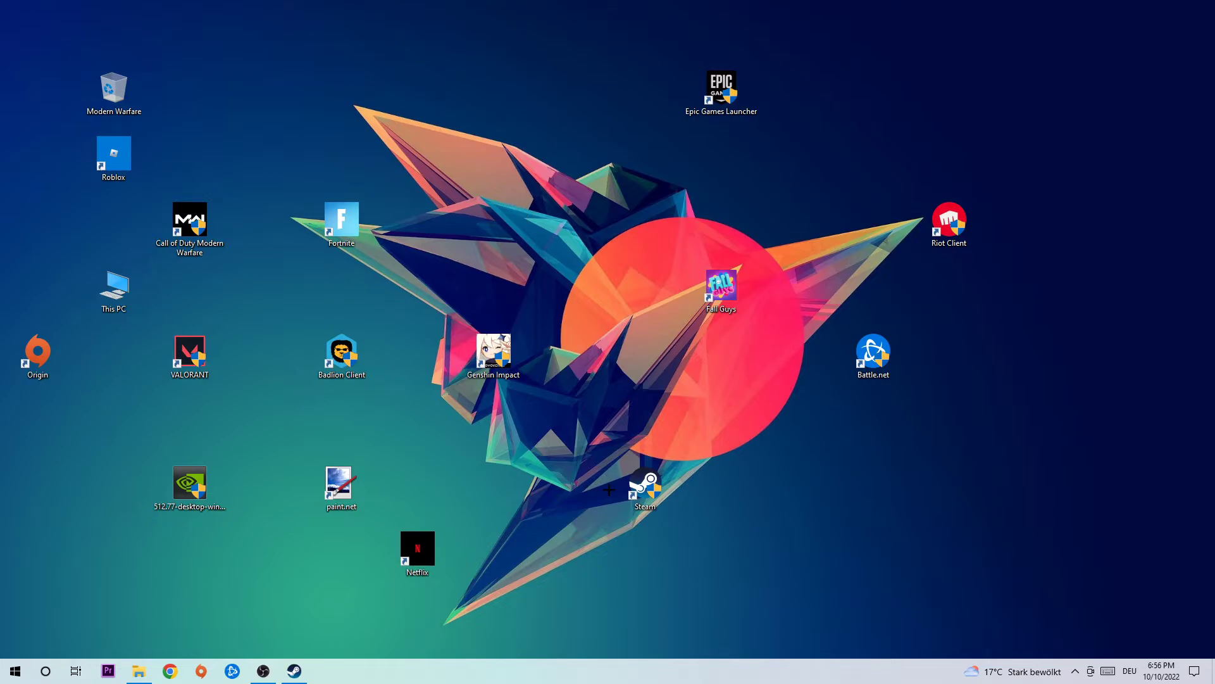
{"action": "right_click", "coordinate": [609, 489]}
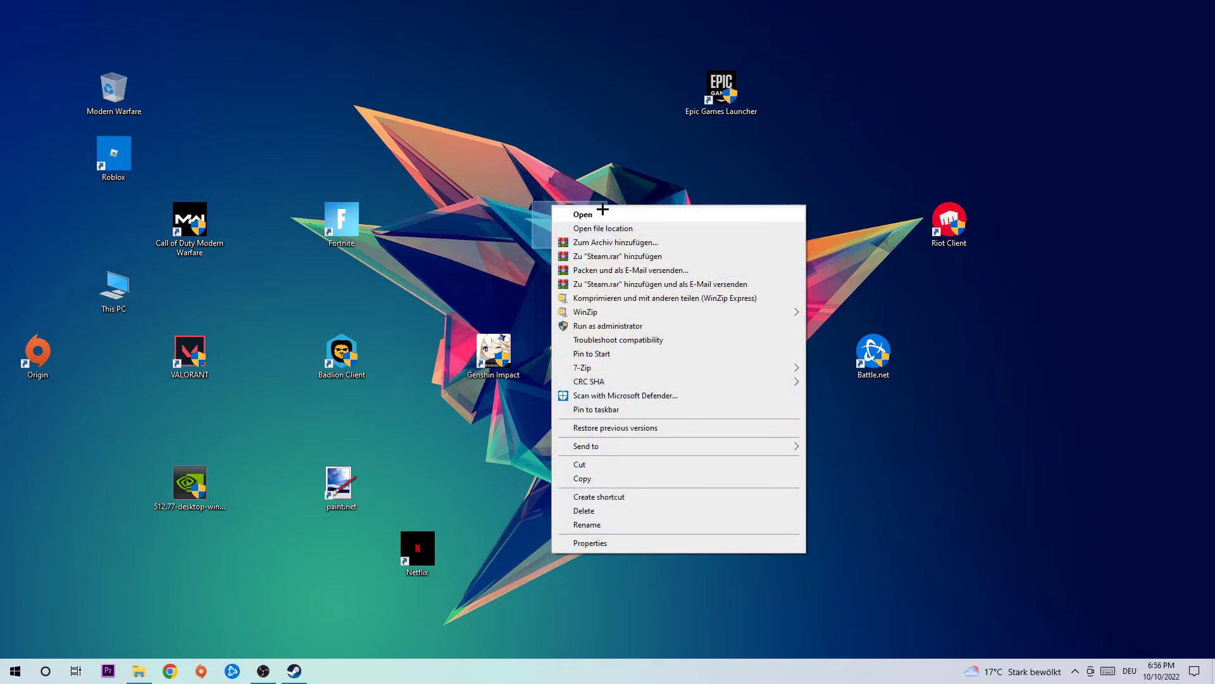
{"action": "left_click", "coordinate": [589, 542]}
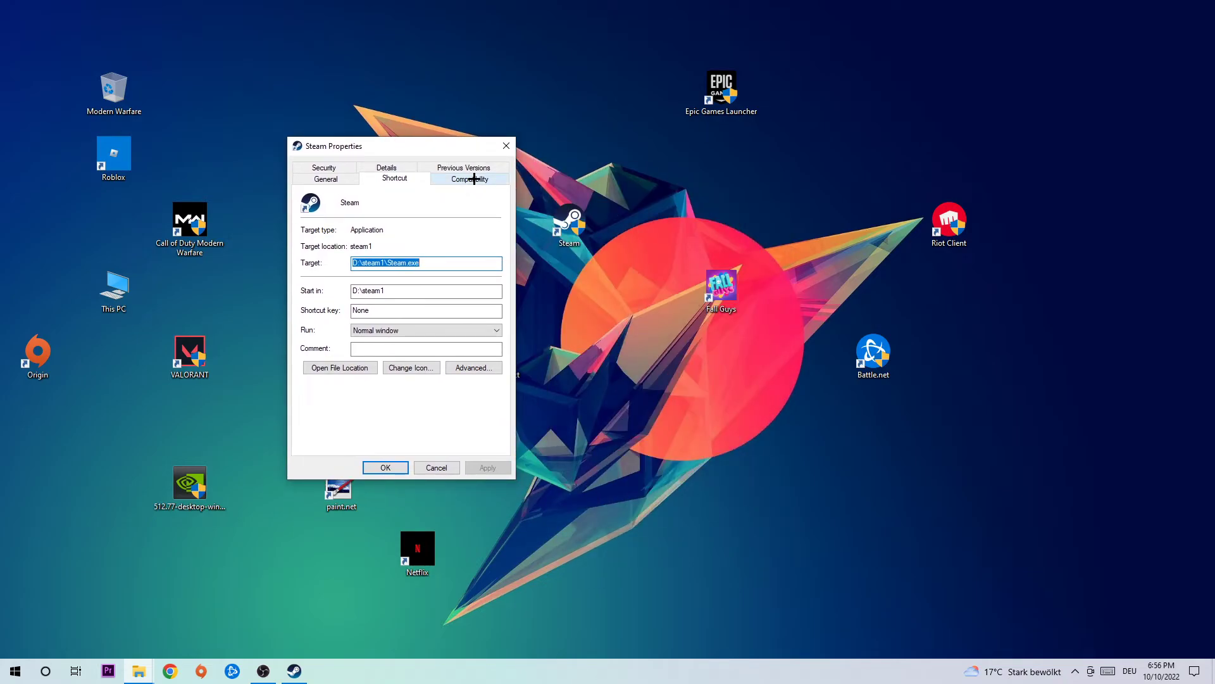
Step: On the Compatibility settings, choose Windows 8 compatibility mode and run as administrator
{"action": "left_click", "coordinate": [469, 178]}
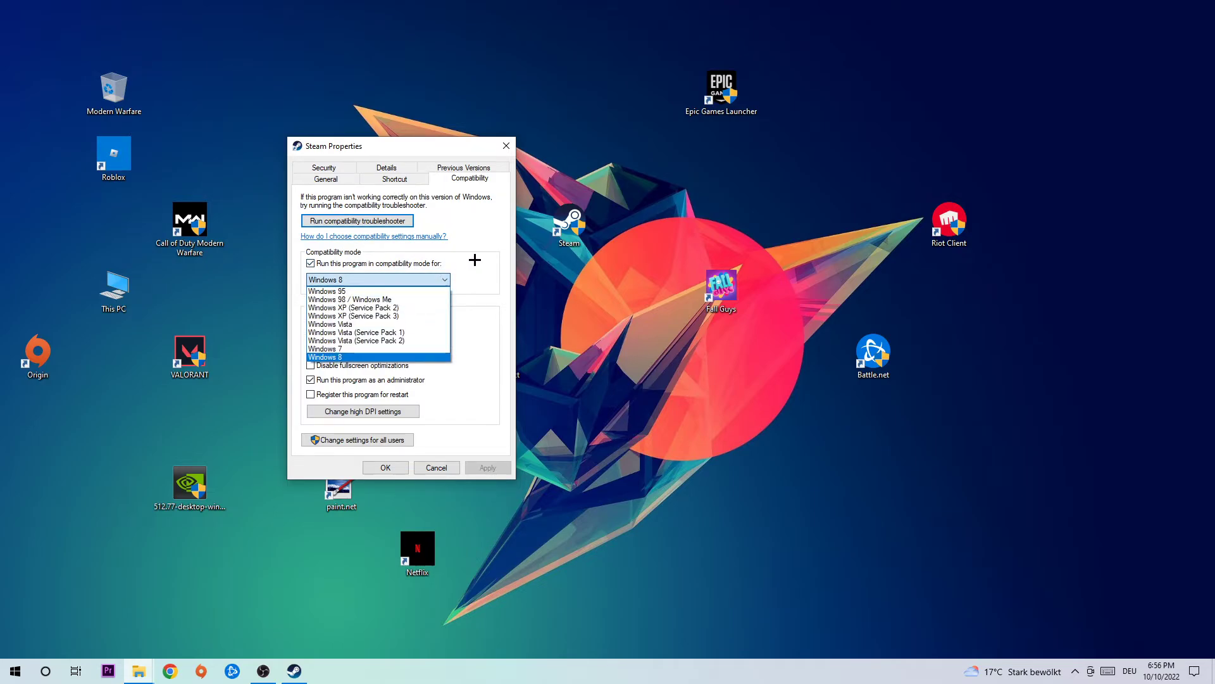
{"action": "left_click", "coordinate": [324, 357]}
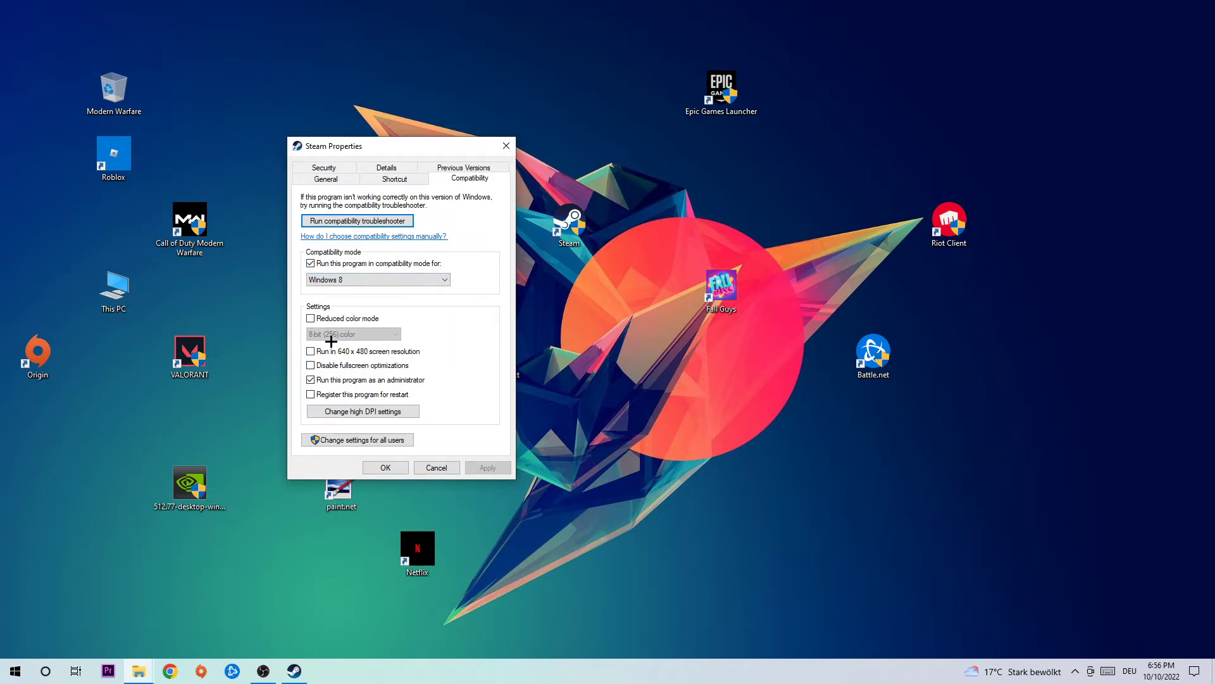